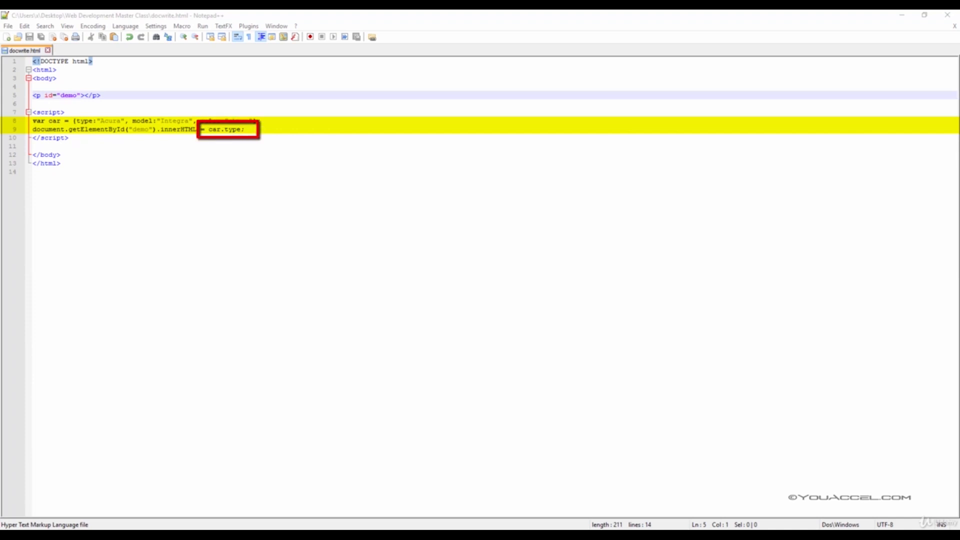
pyautogui.moveTo(569, 271)
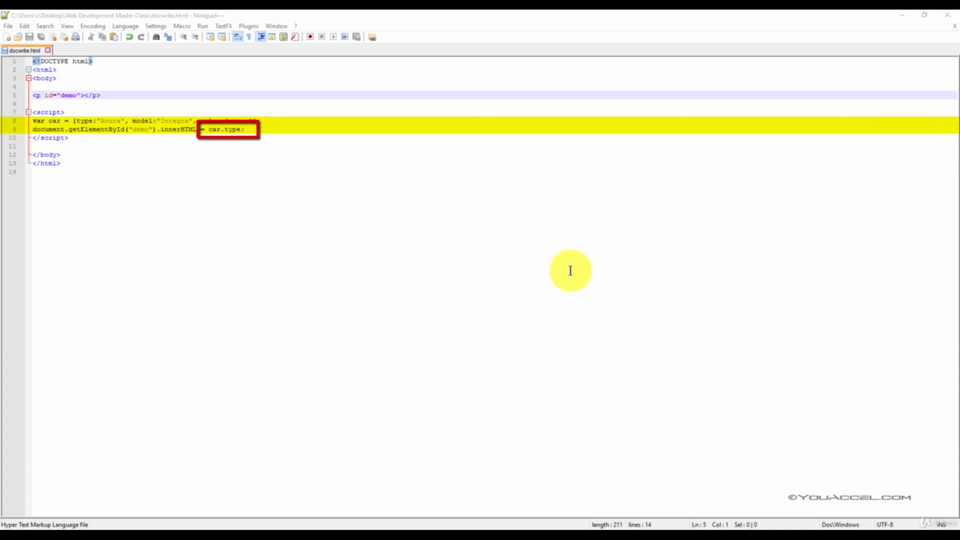
# Step: Replace car.type with car.model on line 9 so the demo shows the model
pyautogui.click(248, 129)
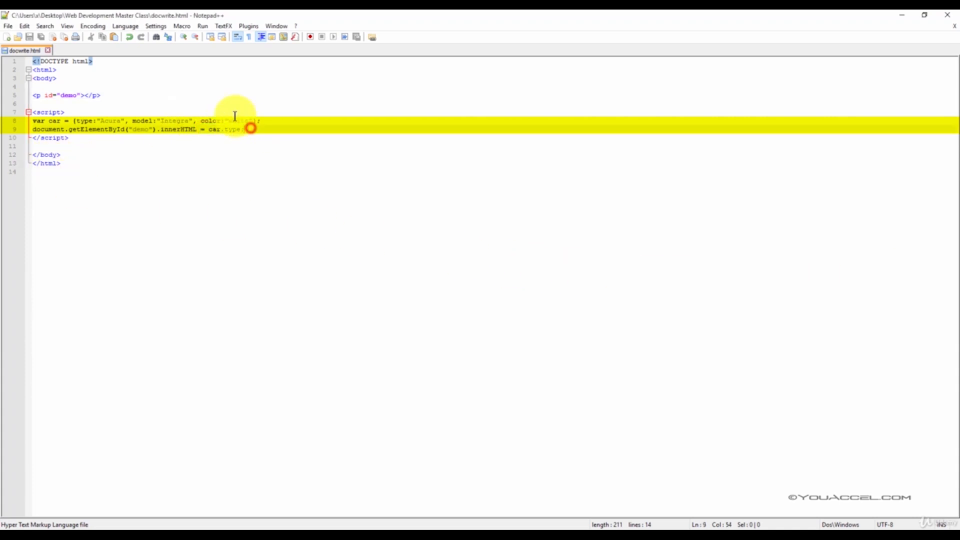
pyautogui.click(201, 26)
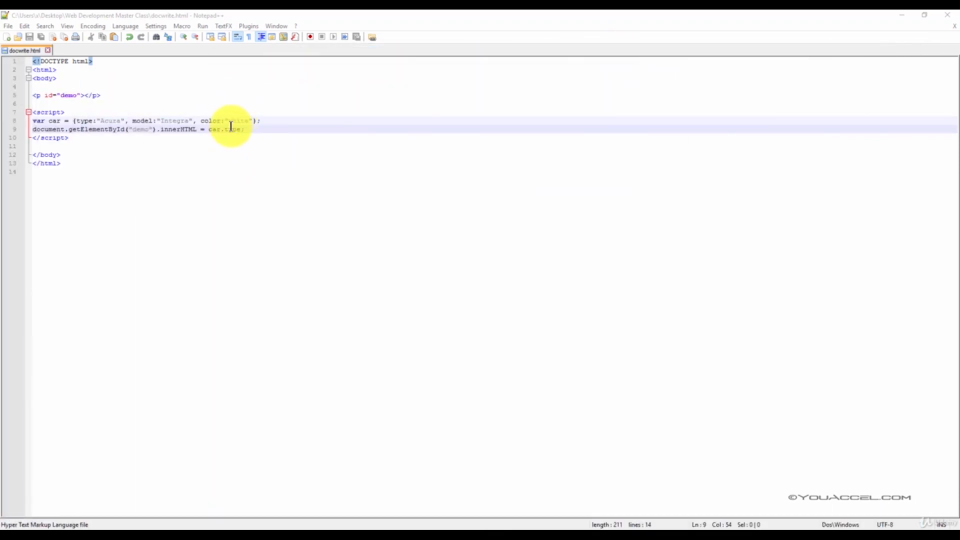
pyautogui.doubleClick(233, 129)
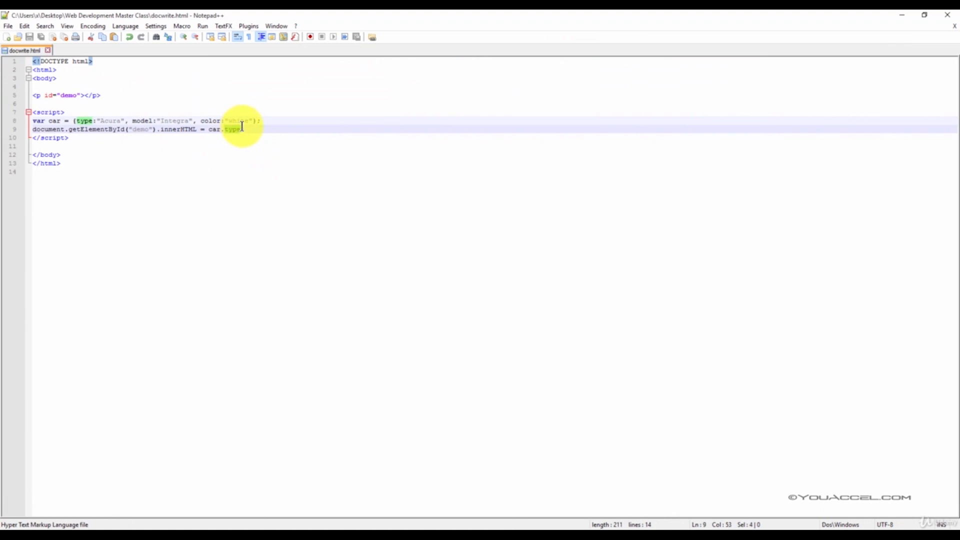
pyautogui.moveTo(295, 78)
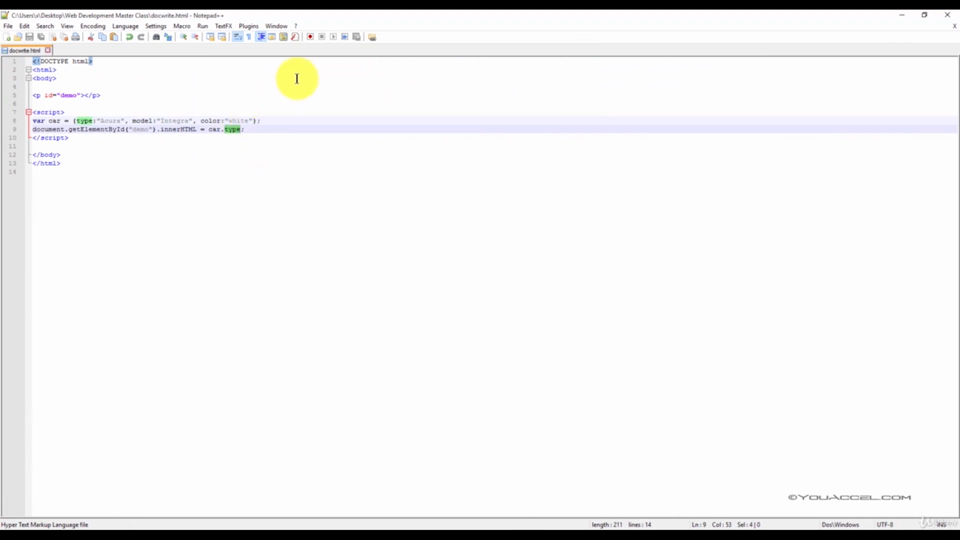
pyautogui.write('model')
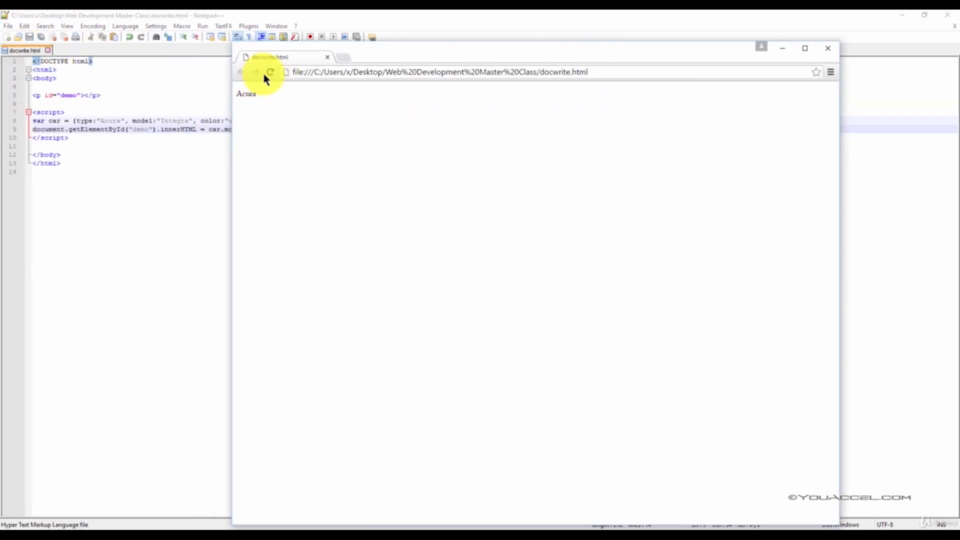
# Step: Reload docwrite.html in Chrome to show the updated output
pyautogui.click(270, 72)
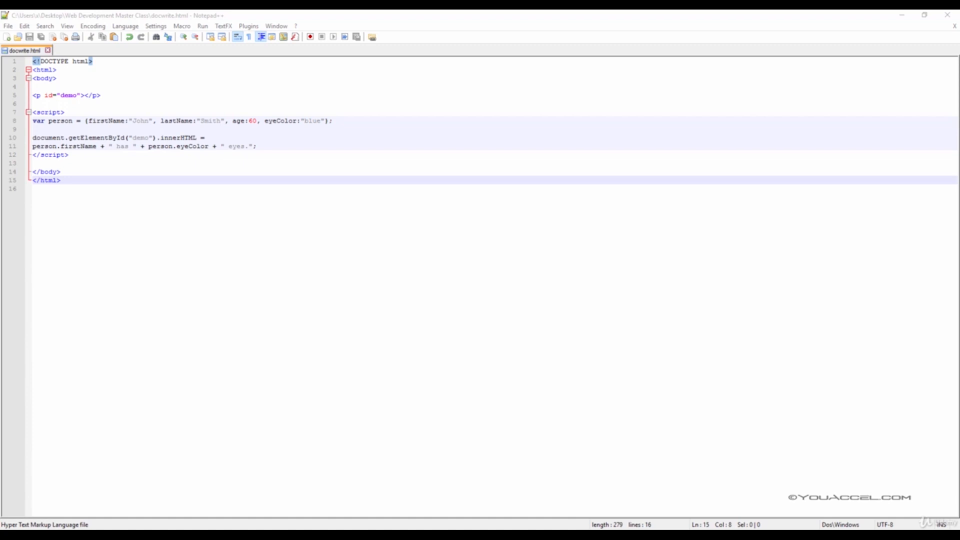
# Step: Place the cursor in the innerHTML statement building the firstName and eyeColor sentence
pyautogui.click(184, 121)
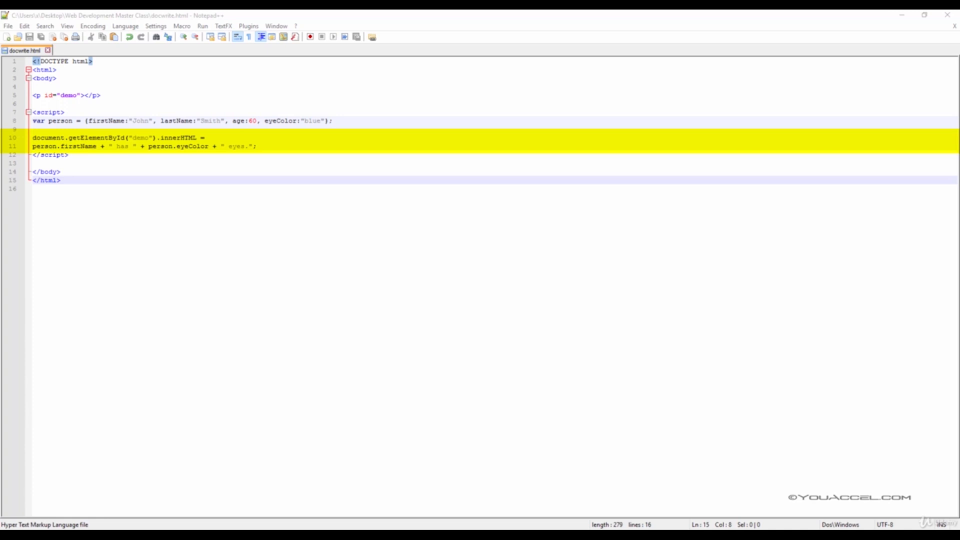
pyautogui.moveTo(168, 207)
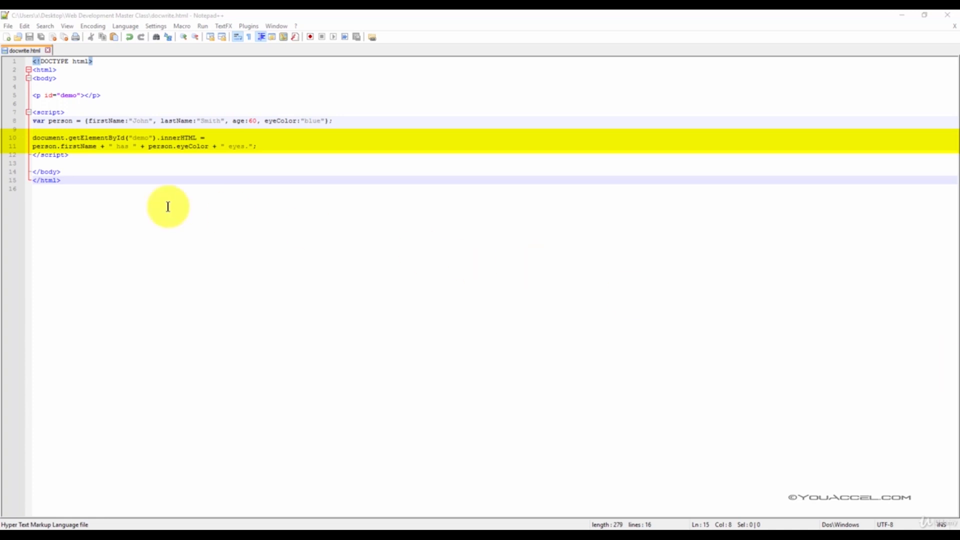
pyautogui.moveTo(116, 156)
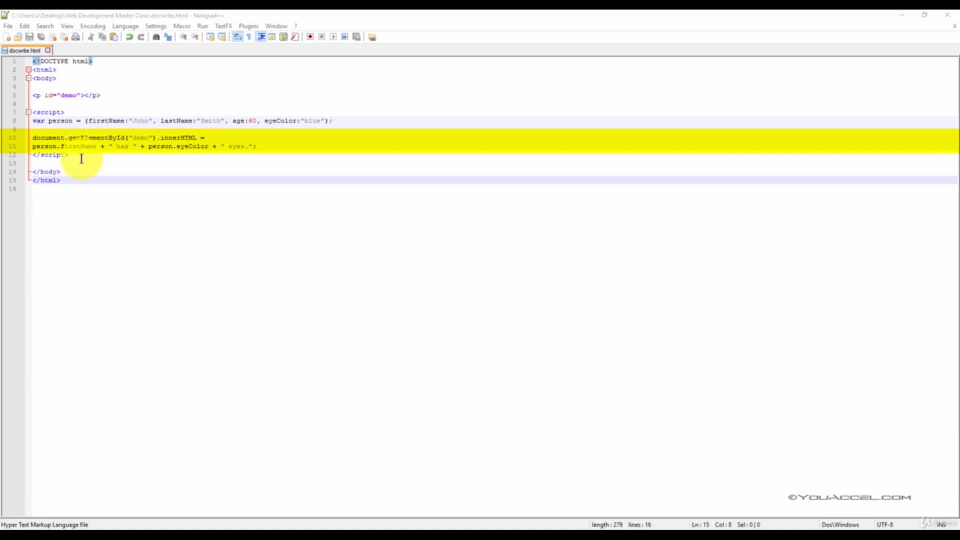
pyautogui.moveTo(79, 148)
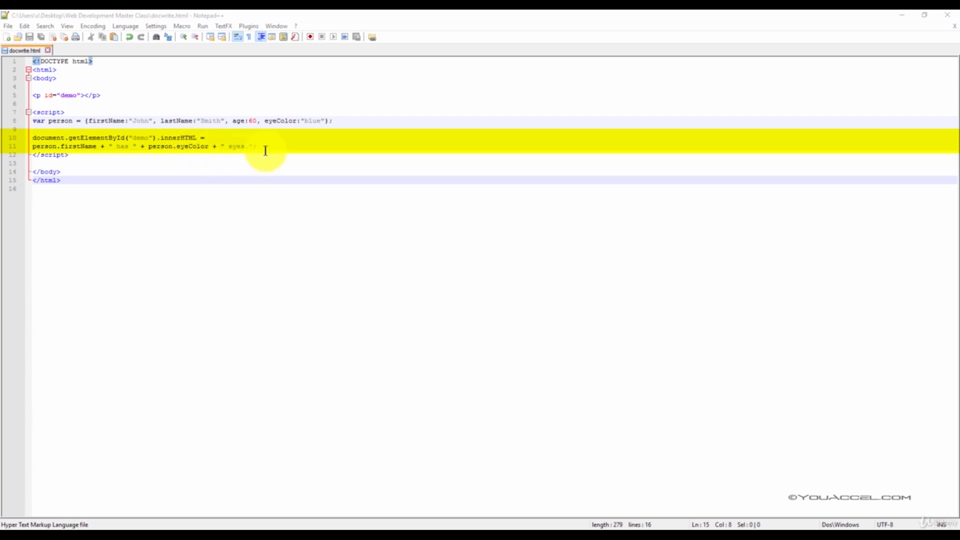
pyautogui.moveTo(146, 172)
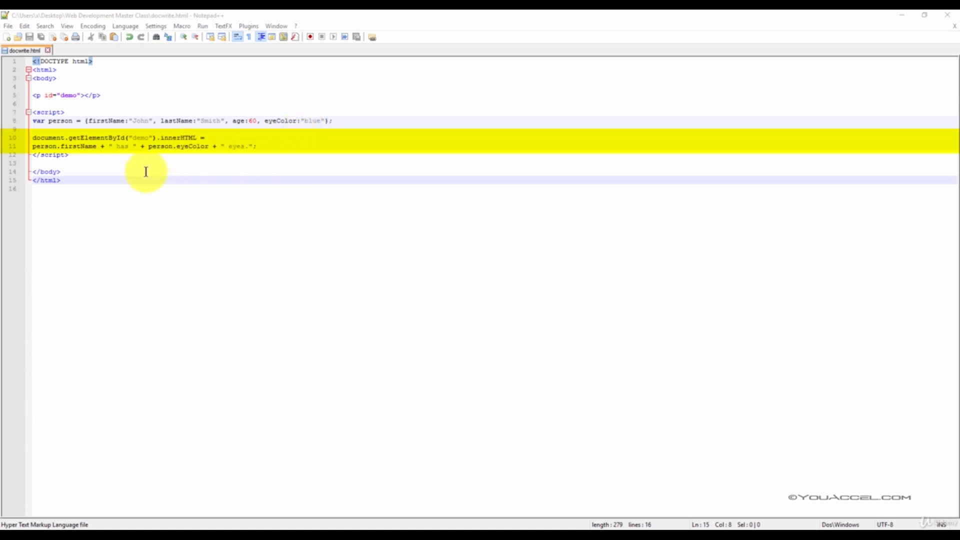
pyautogui.moveTo(227, 157)
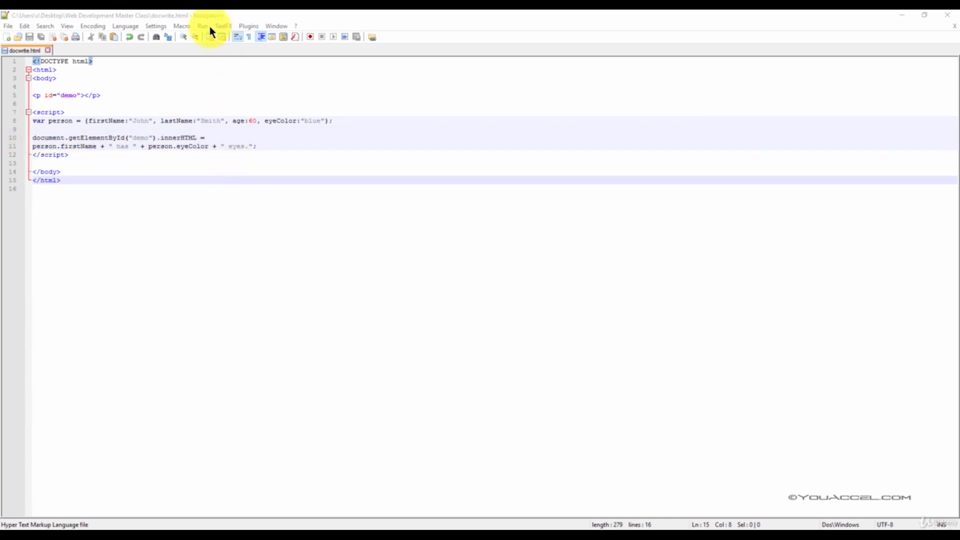
# Step: Launch docwrite.html in Chrome to render "John has blue eyes."
pyautogui.click(202, 26)
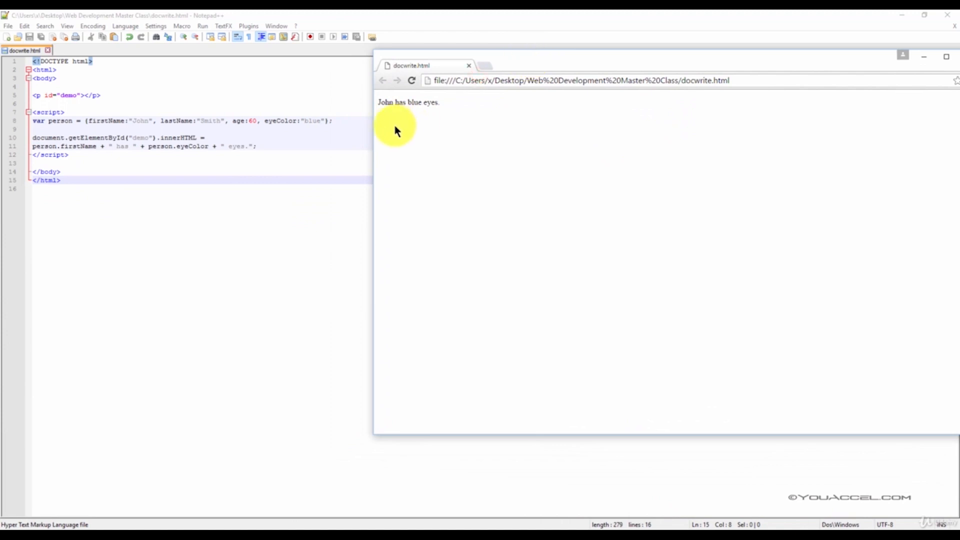
pyautogui.moveTo(452, 107)
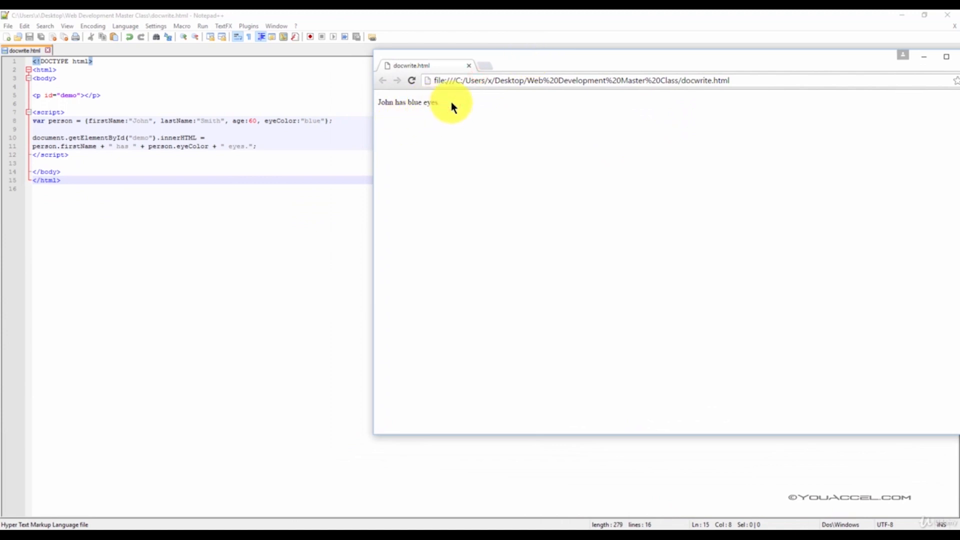
pyautogui.moveTo(453, 109)
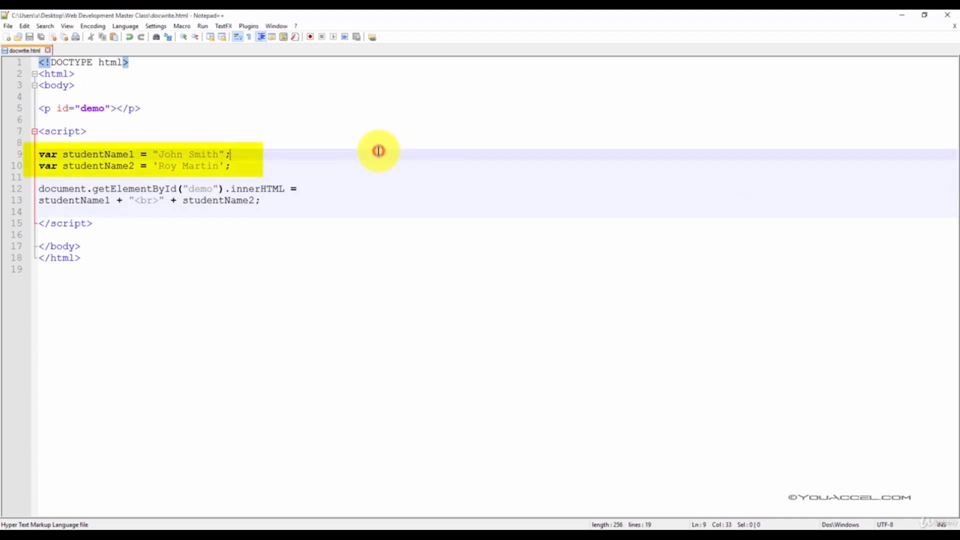
pyautogui.moveTo(378, 151)
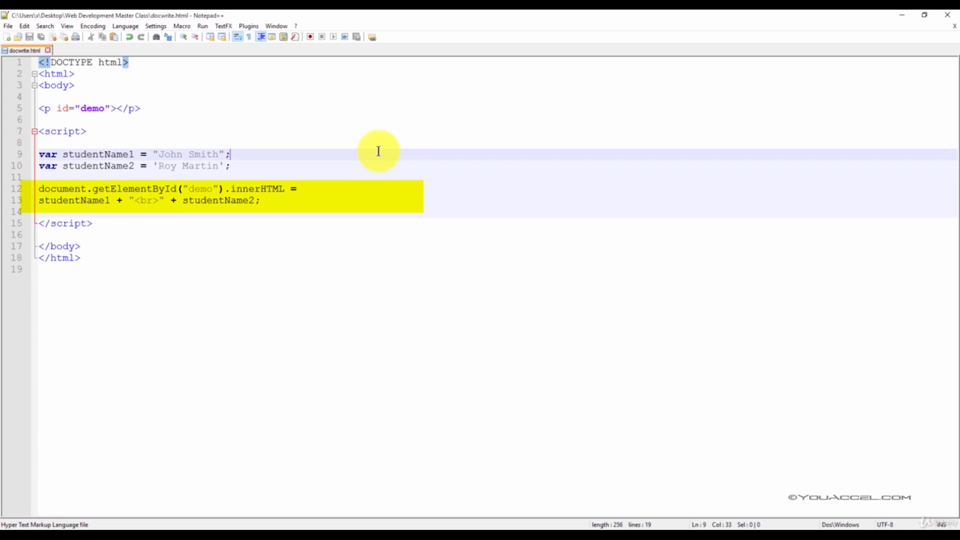
pyautogui.moveTo(199, 25)
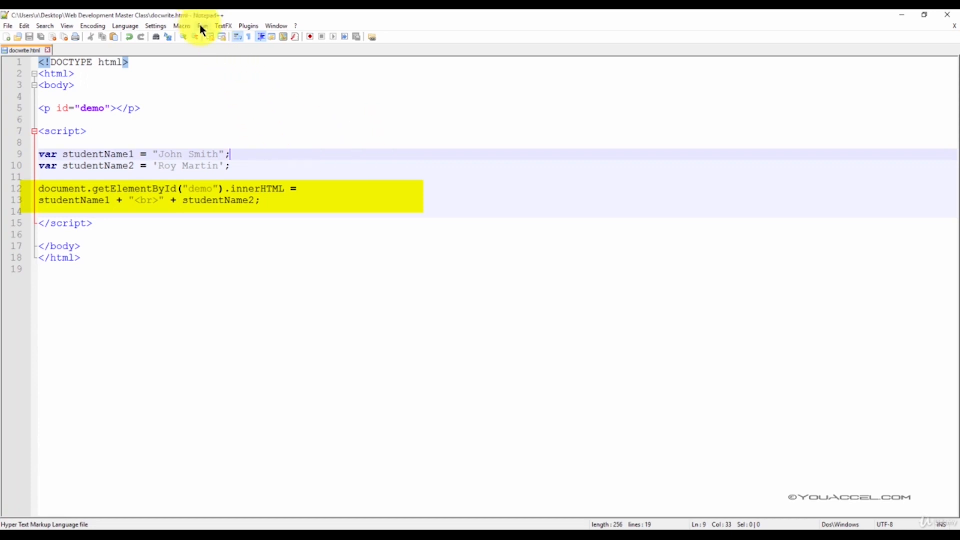
# Step: Launch docwrite.html in Chrome showing John Smith and Roy Martin on two lines
pyautogui.click(147, 73)
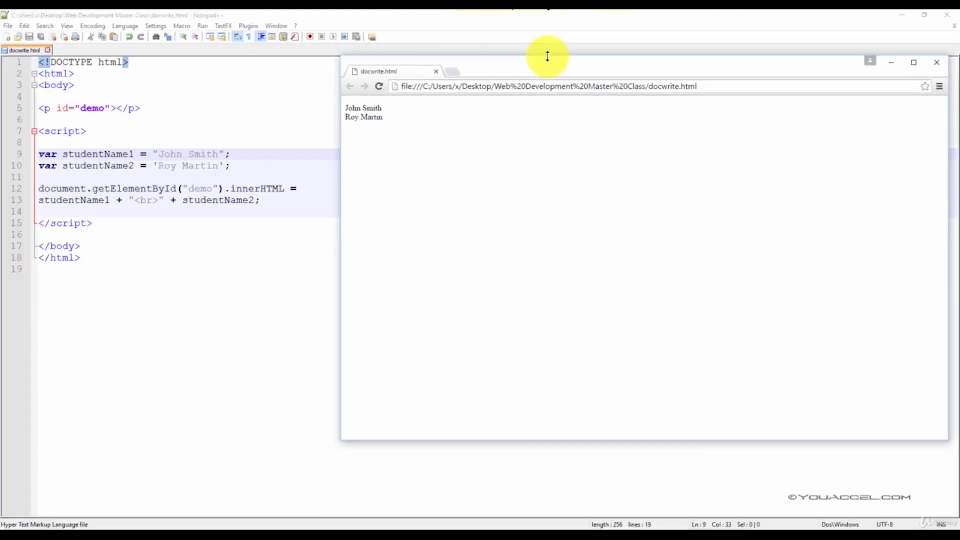
pyautogui.moveTo(395, 109)
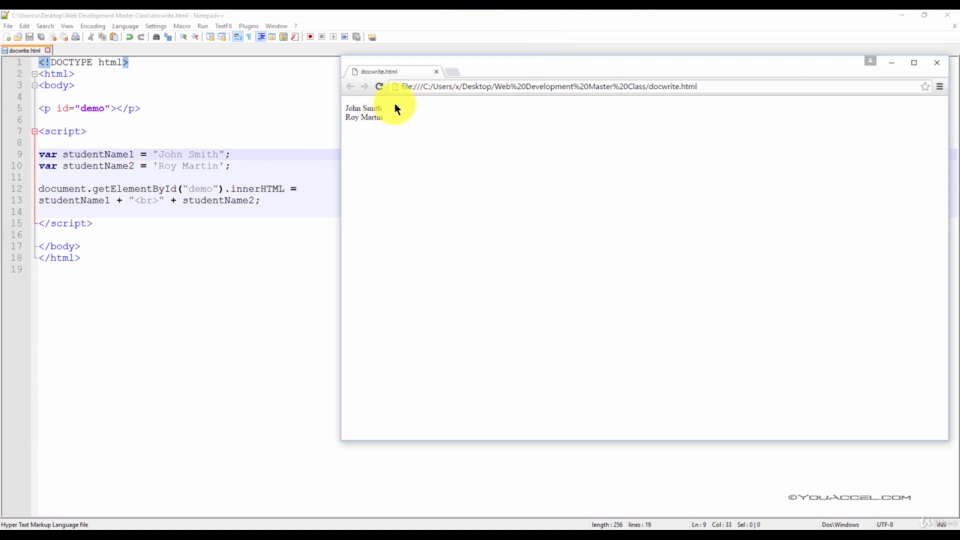
pyautogui.moveTo(385, 123)
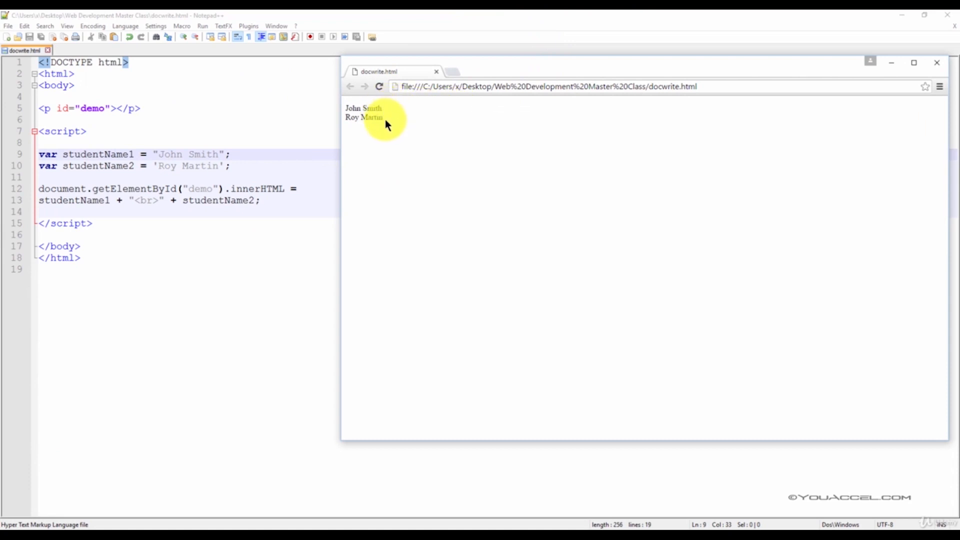
pyautogui.moveTo(557, 72)
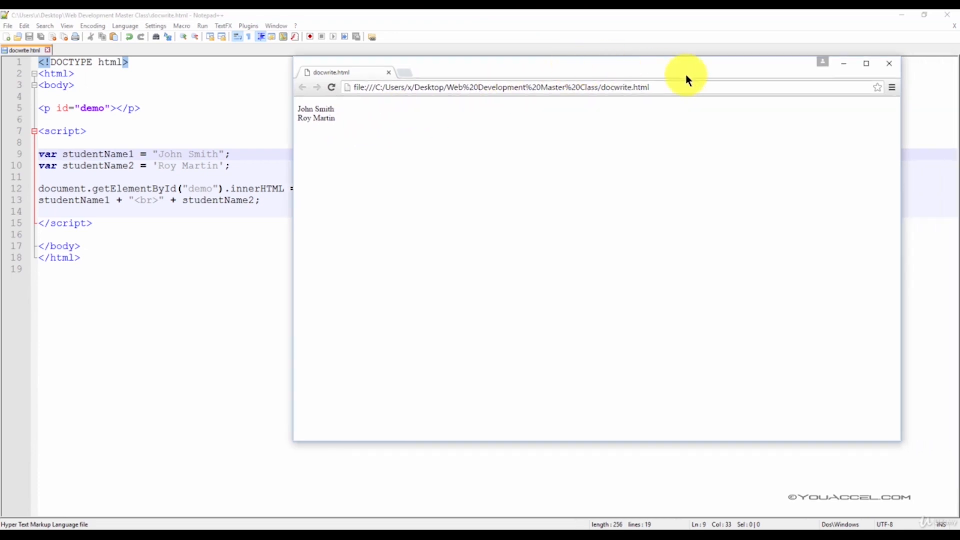
pyautogui.moveTo(890, 64)
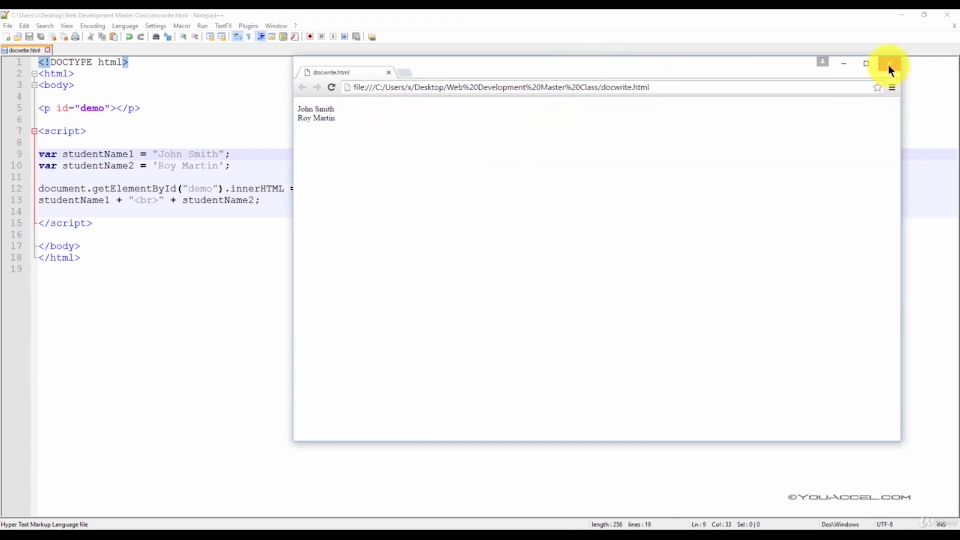
# Step: Close the Chrome preview of the student names to return to the script
pyautogui.click(890, 64)
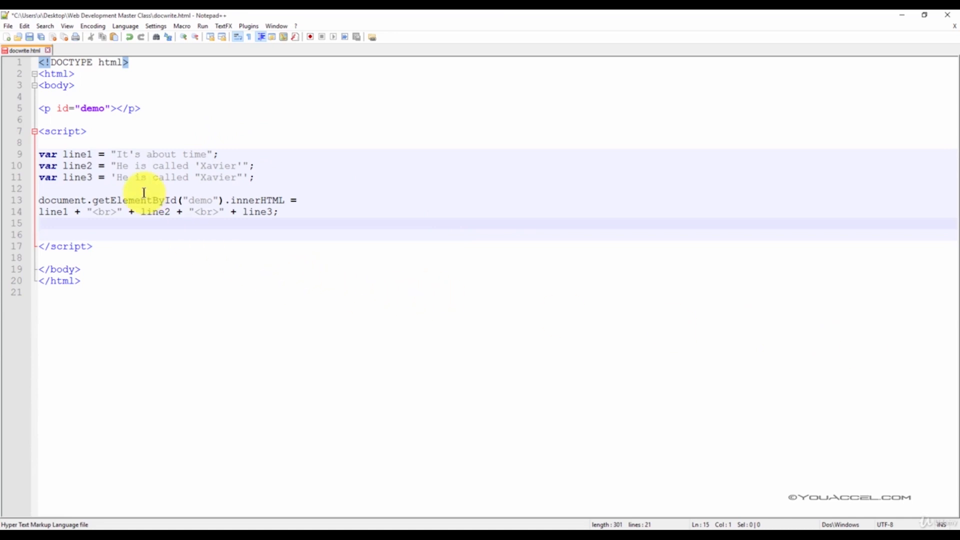
pyautogui.click(98, 177)
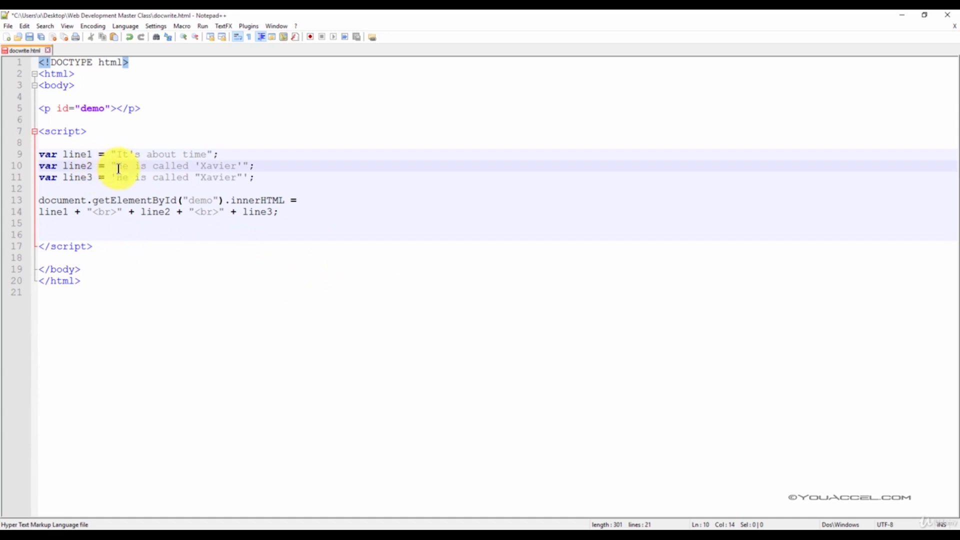
pyautogui.click(245, 166)
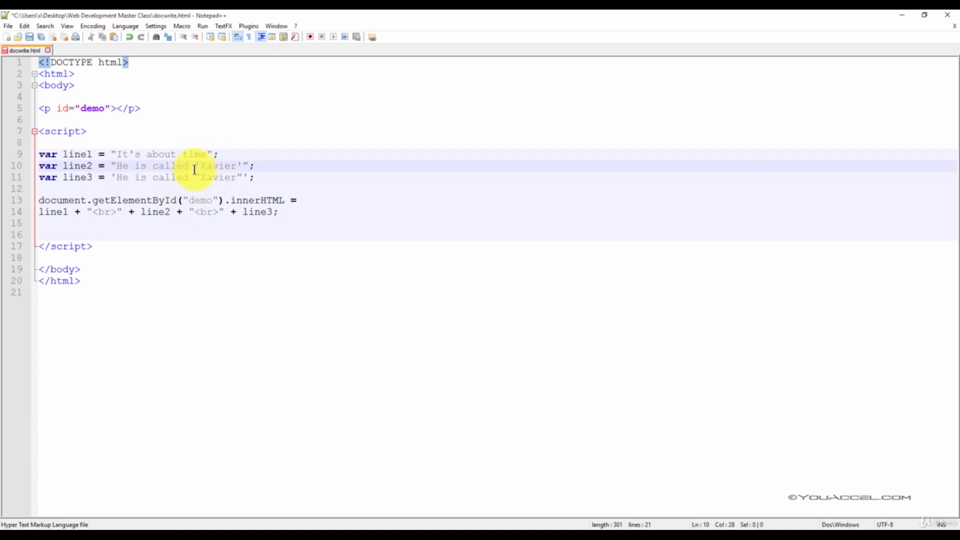
pyautogui.moveTo(199, 166)
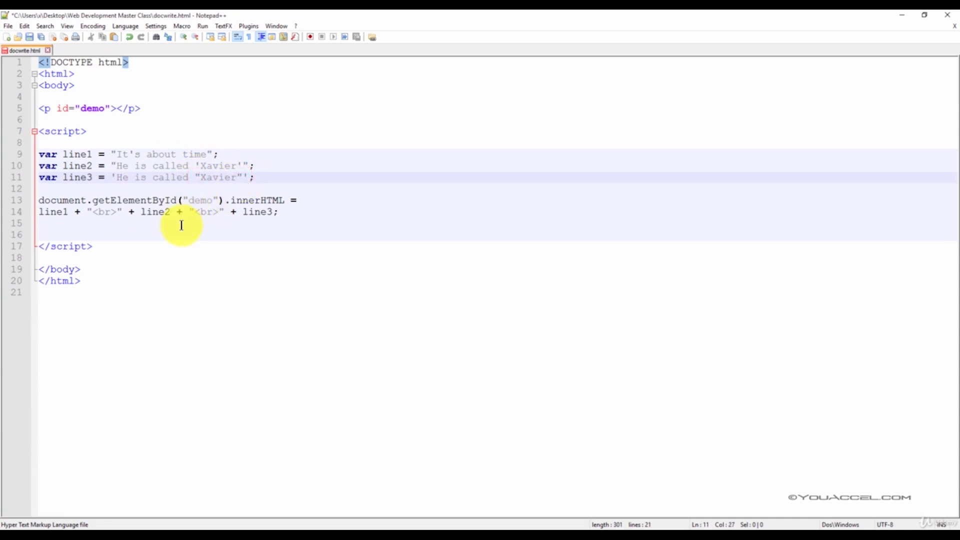
pyautogui.moveTo(227, 200)
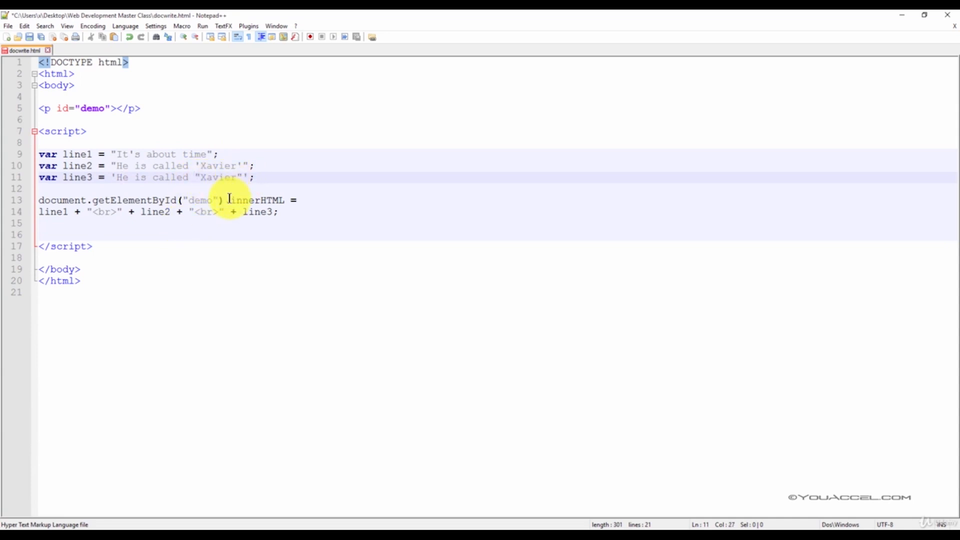
pyautogui.click(8, 26)
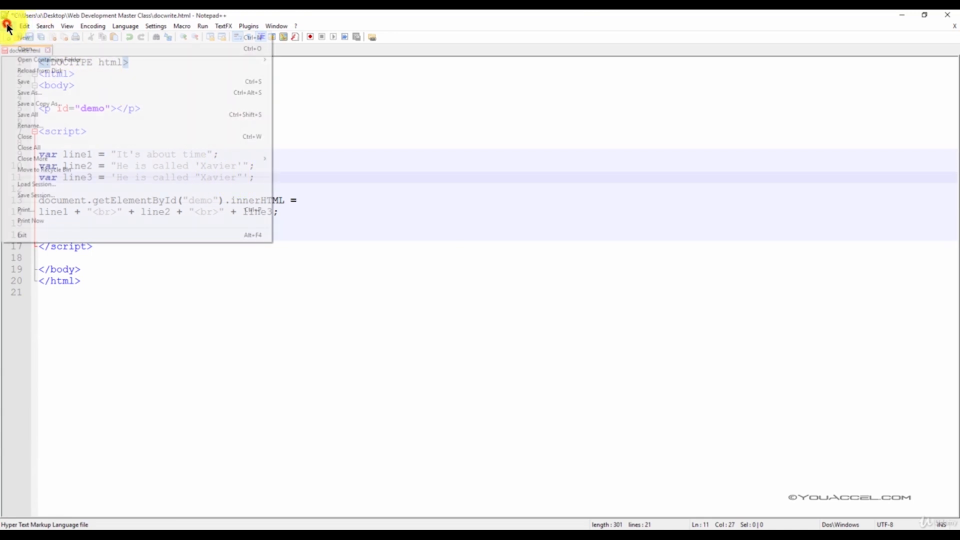
# Step: Save docwrite.html with the It's about time and Xavier quote lines
pyautogui.click(203, 26)
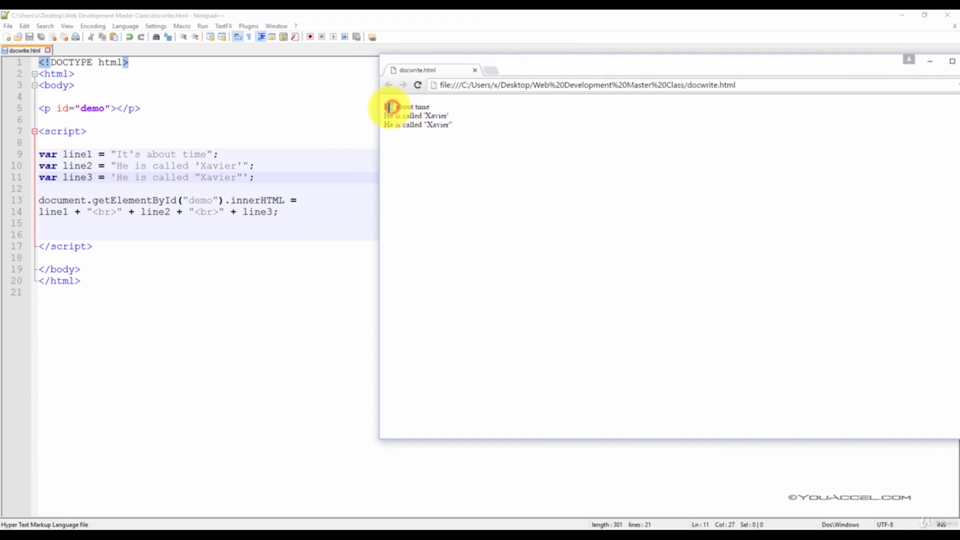
pyautogui.moveTo(476, 170)
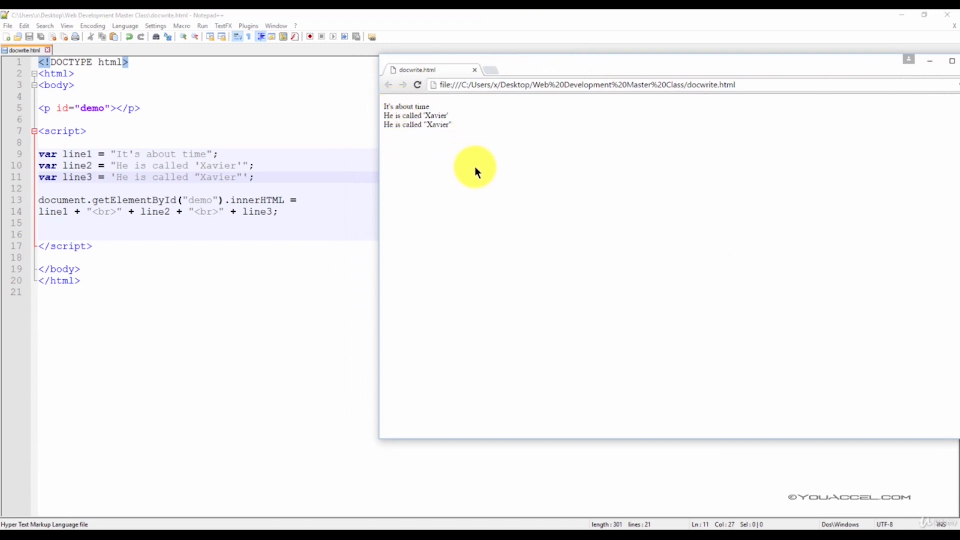
pyautogui.moveTo(462, 119)
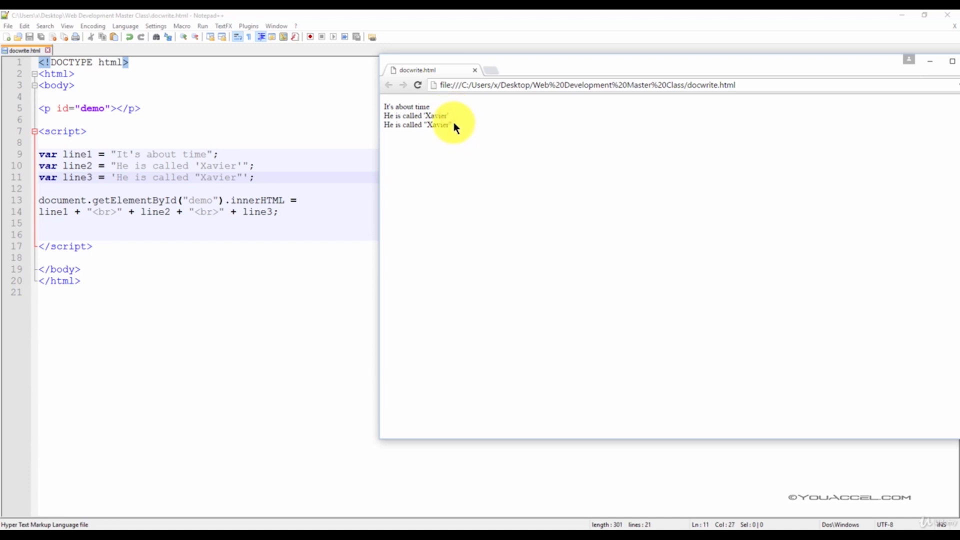
pyautogui.moveTo(474, 135)
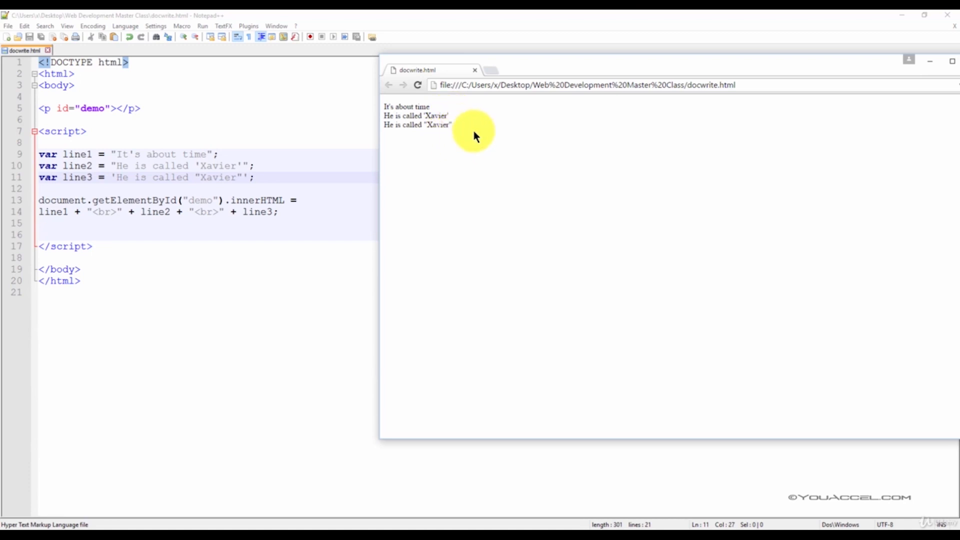
pyautogui.moveTo(410, 116)
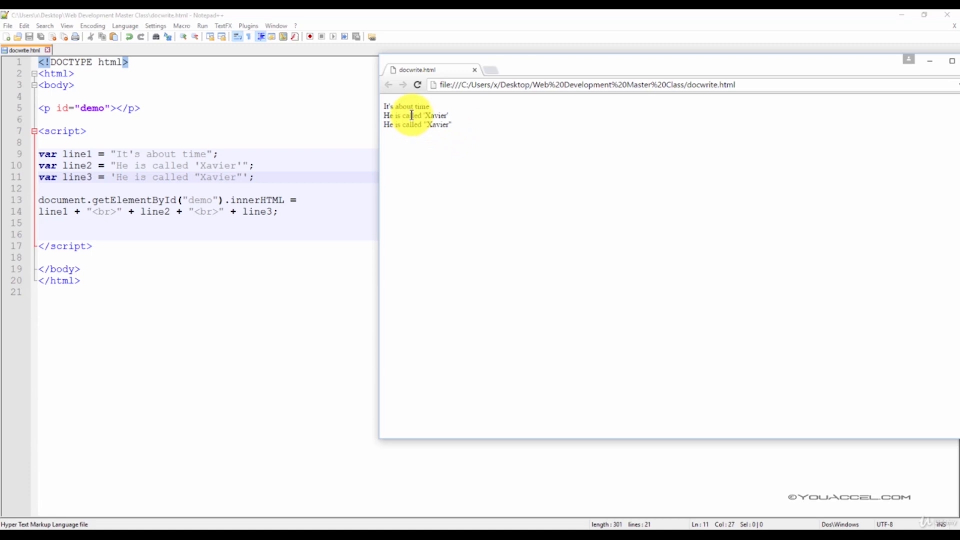
pyautogui.moveTo(689, 67)
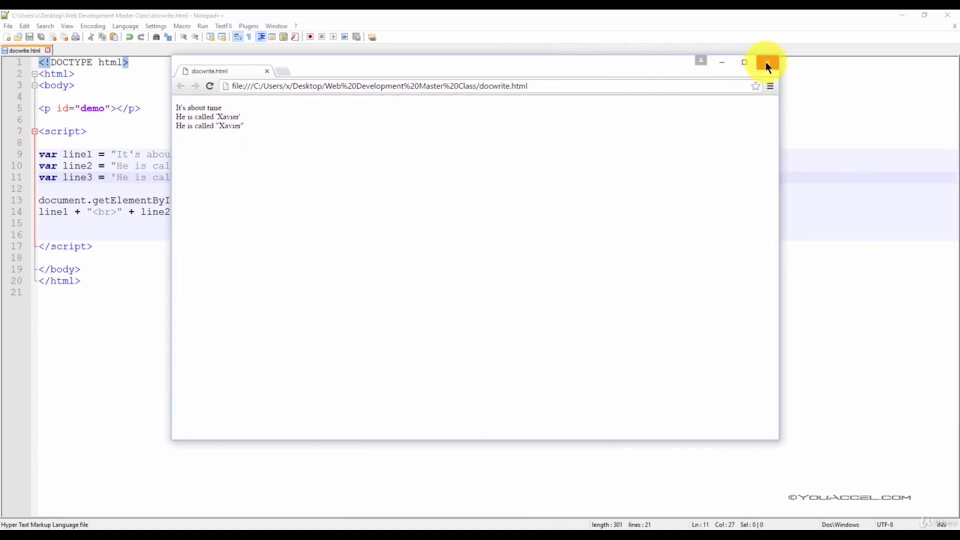
# Step: Close the preview and save the script with y holding the "players" sentence
pyautogui.click(766, 62)
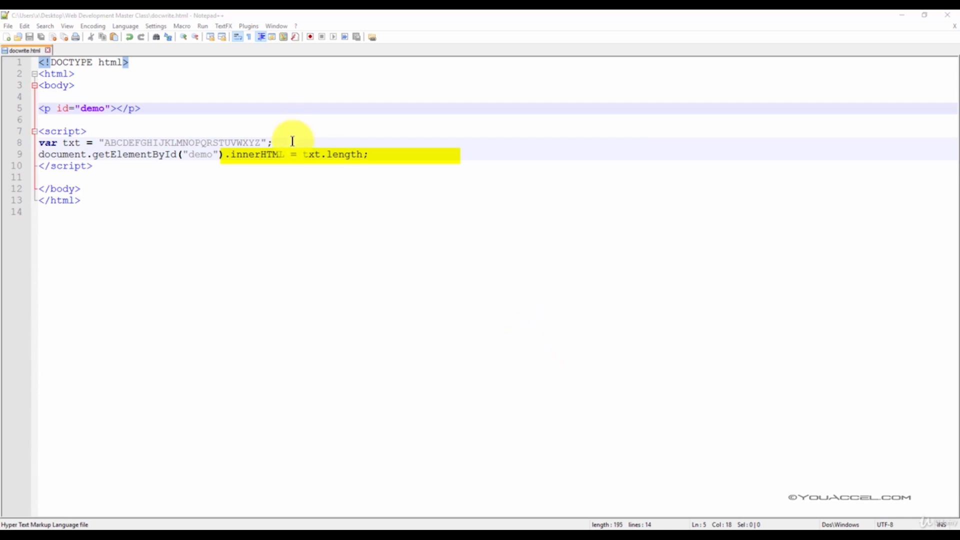
pyautogui.click(8, 26)
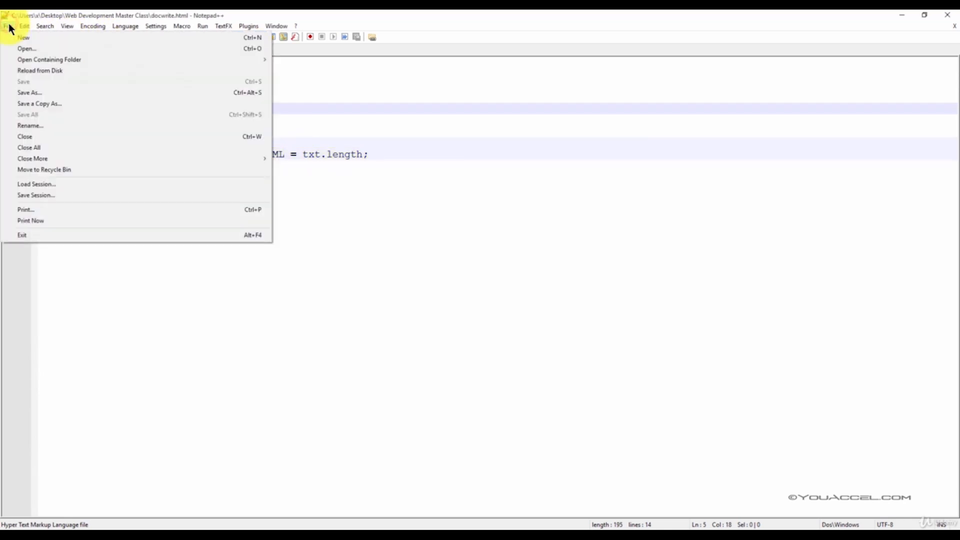
pyautogui.click(202, 26)
pyautogui.write('var y = "We are the best "players" in the country."')
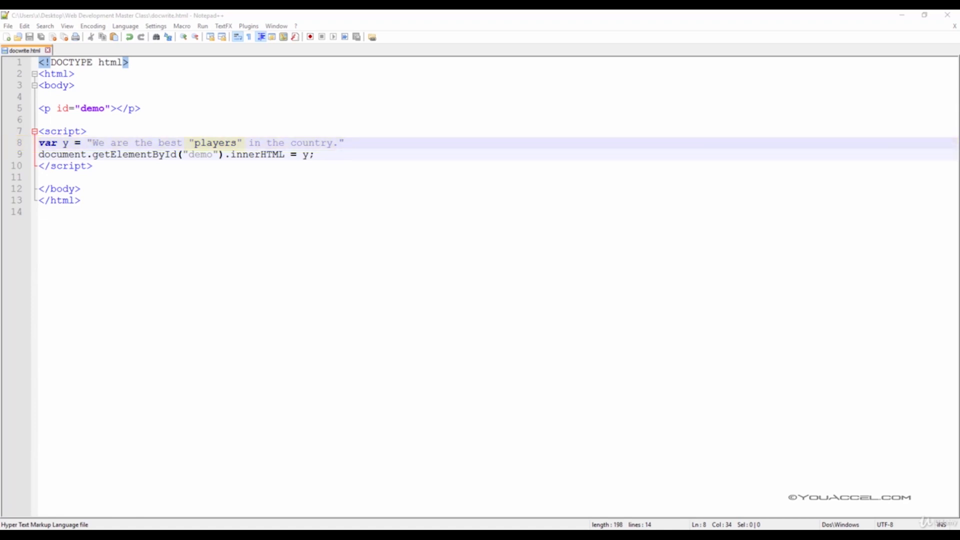
# Step: Launch docwrite.html in Chrome, which renders blank due to unescaped quotes
pyautogui.doubleClick(213, 143)
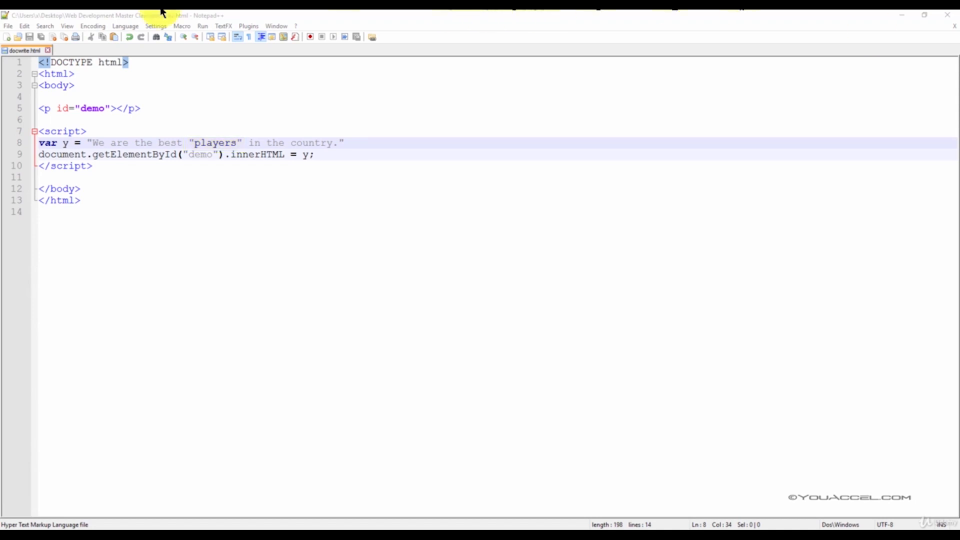
pyautogui.click(202, 26)
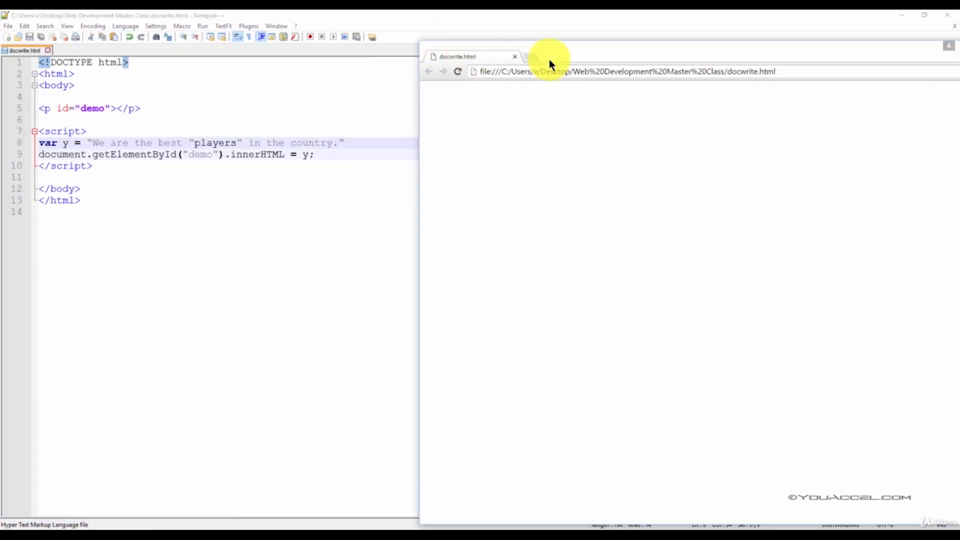
pyautogui.moveTo(556, 64)
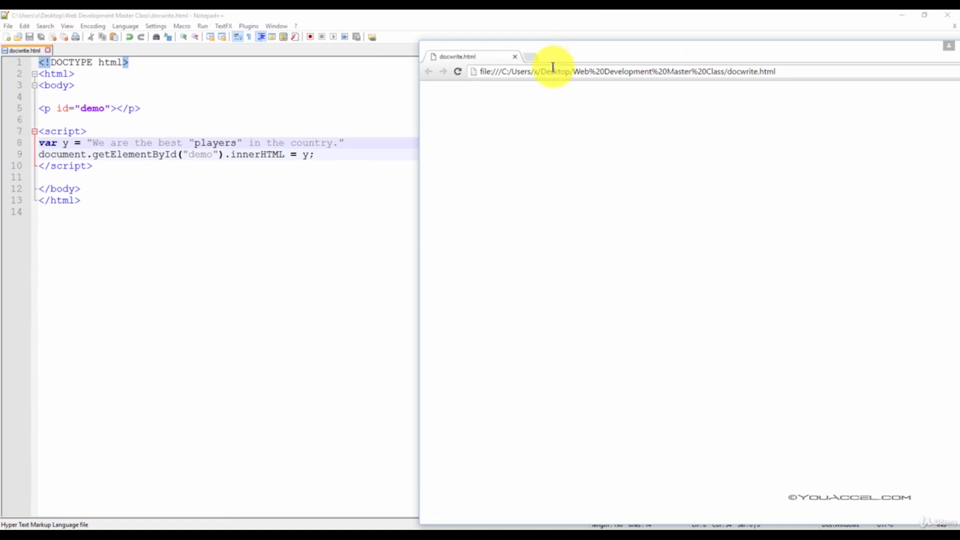
pyautogui.moveTo(646, 55)
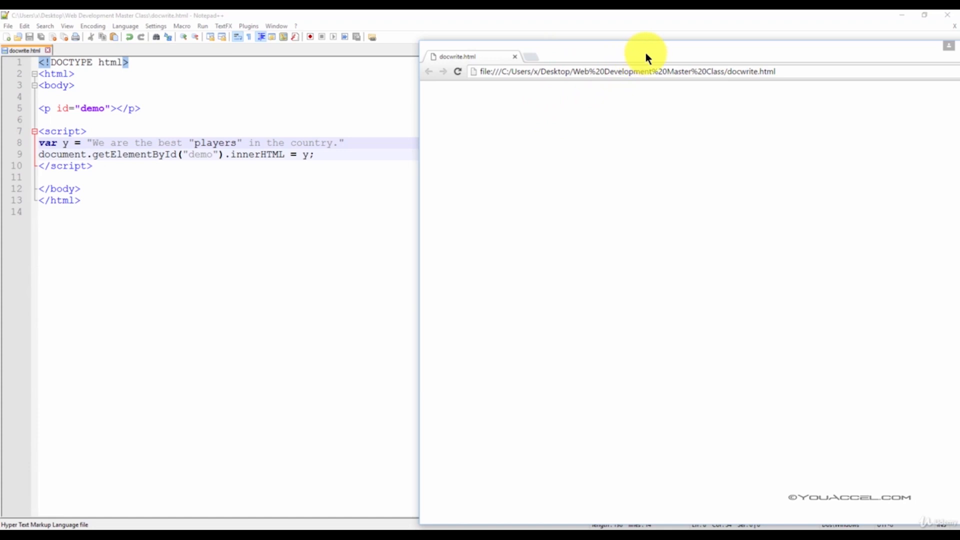
pyautogui.moveTo(652, 57)
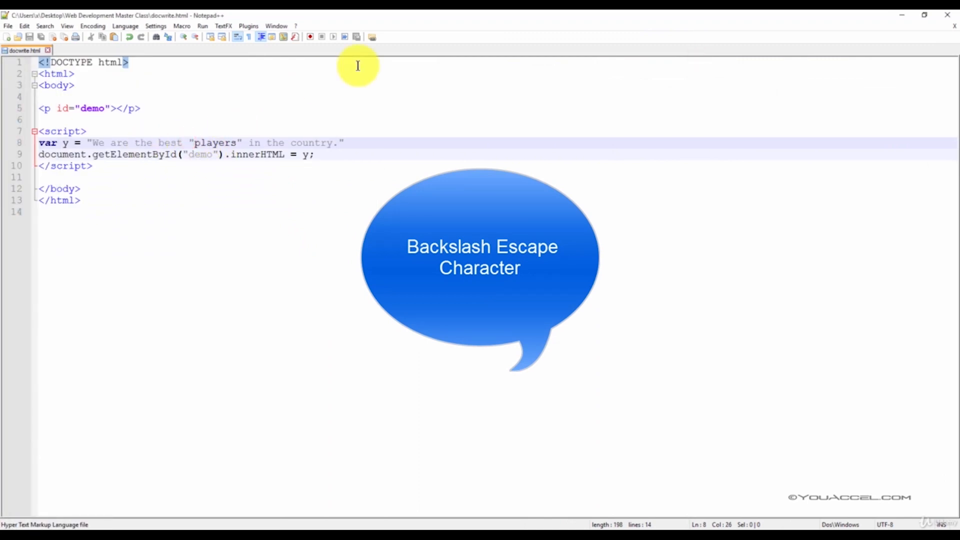
# Step: Add a backslash before each double quote around players in the y string
pyautogui.write('\\')
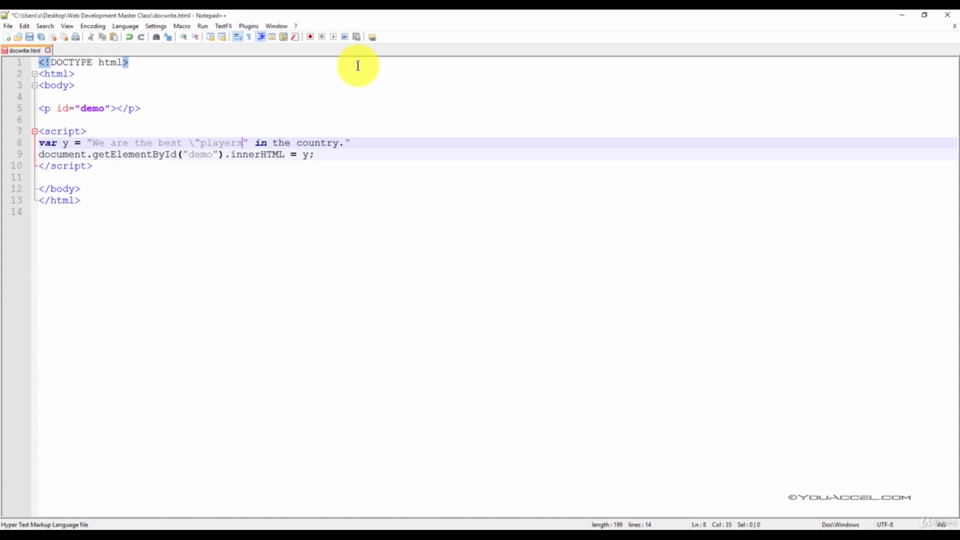
pyautogui.write('\\')
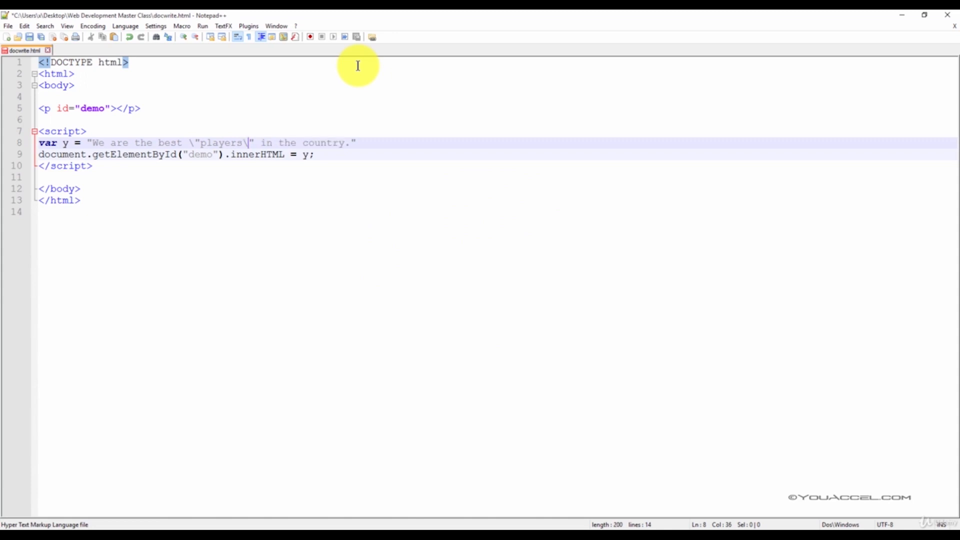